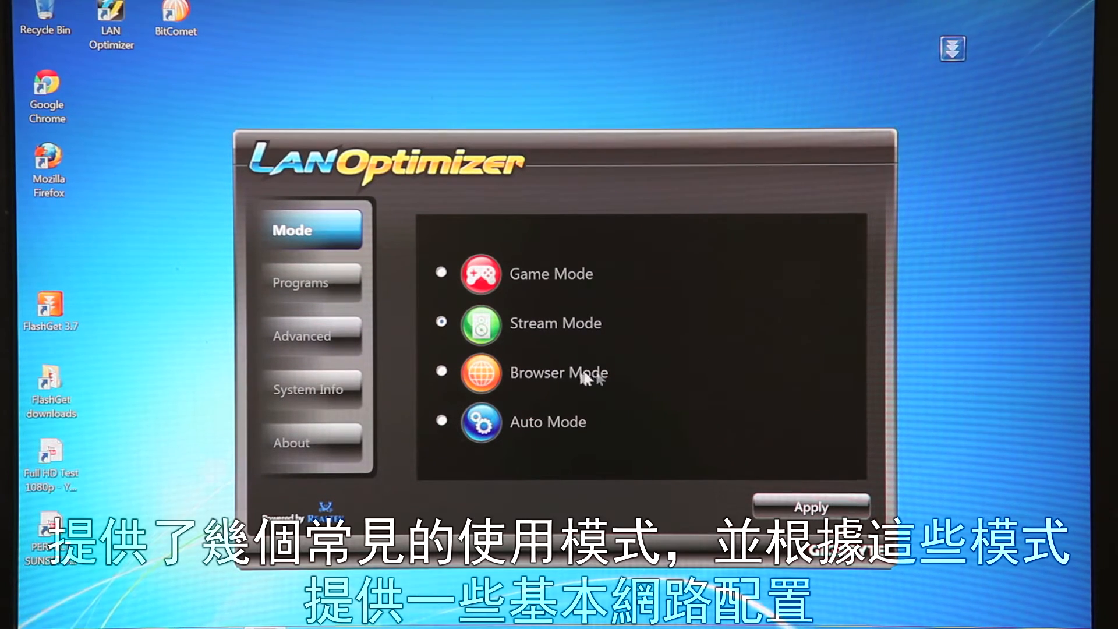
mouse_move(627, 273)
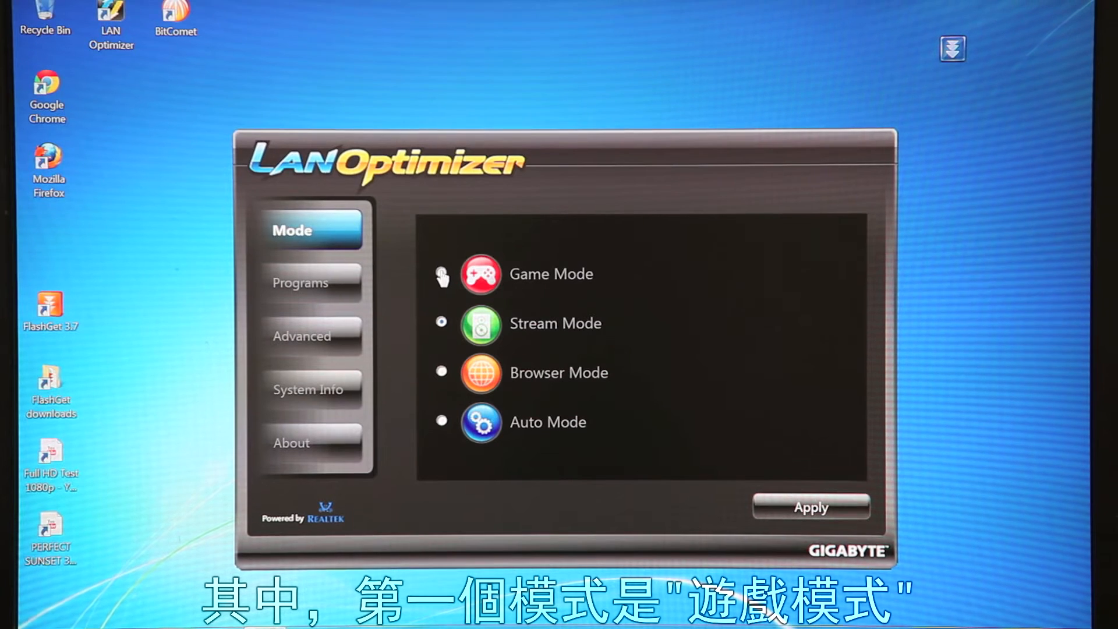
Try Game and Stream modes, then settle on Browser Mode as the network mode.
click(439, 273)
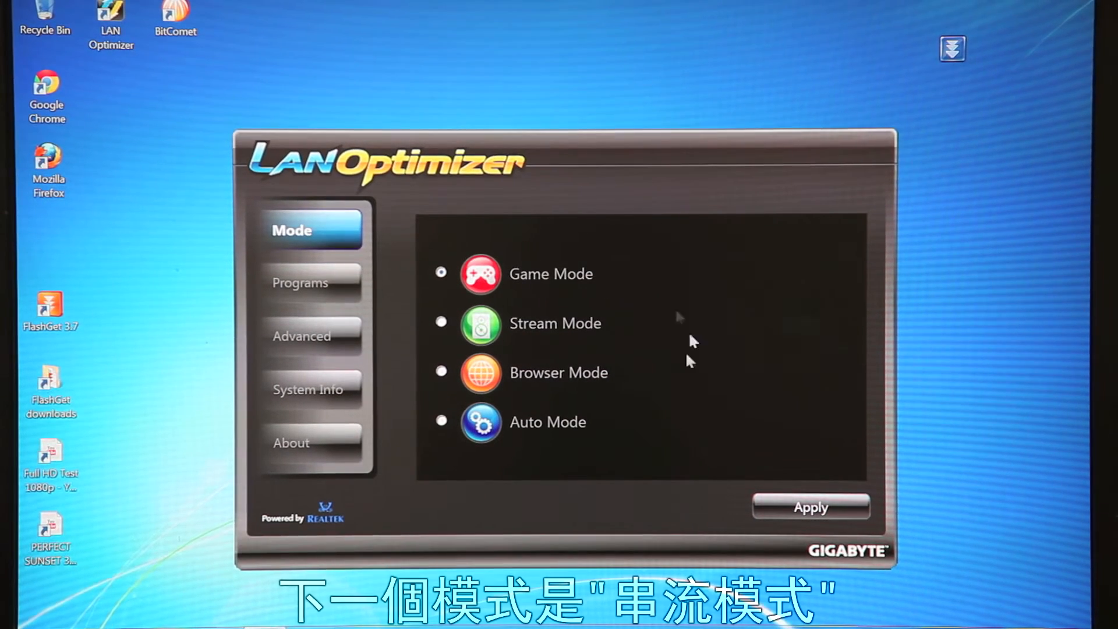
click(440, 323)
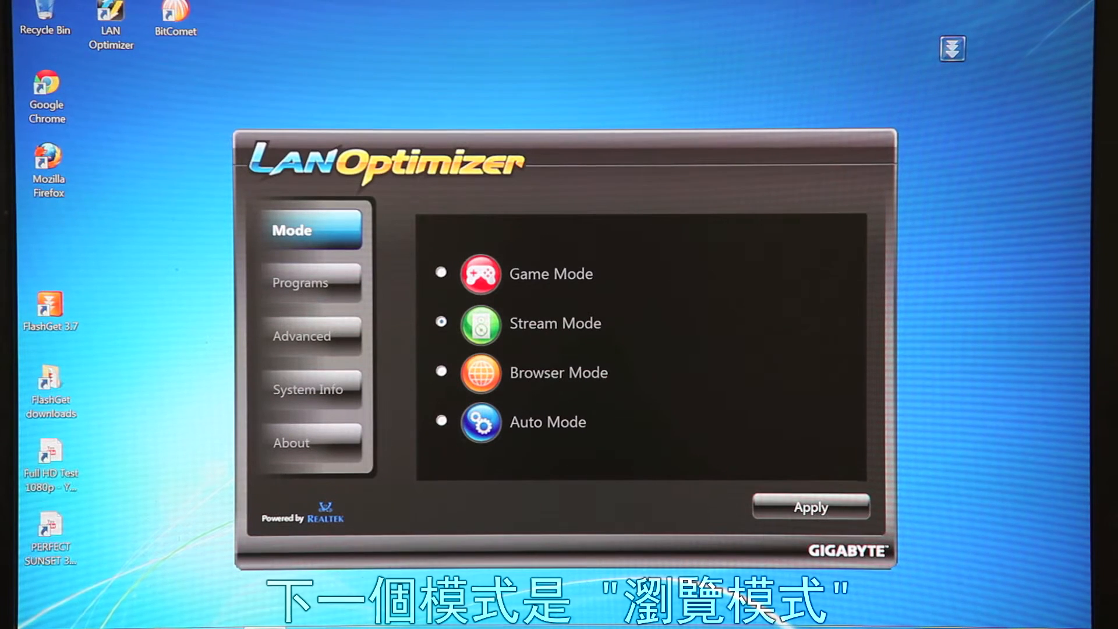
click(440, 372)
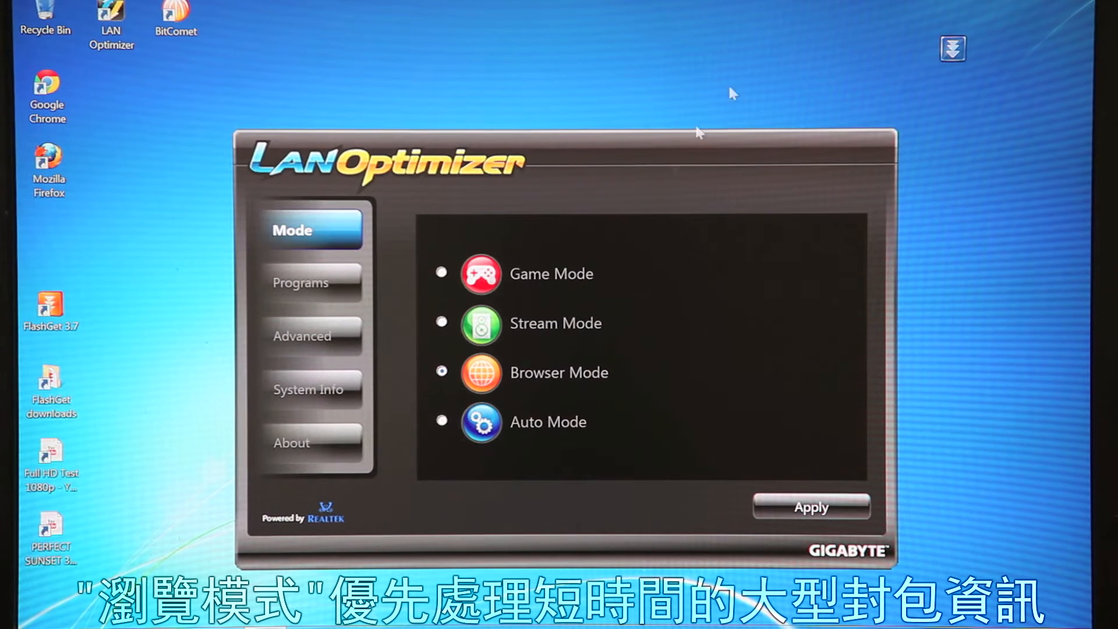
mouse_move(789, 68)
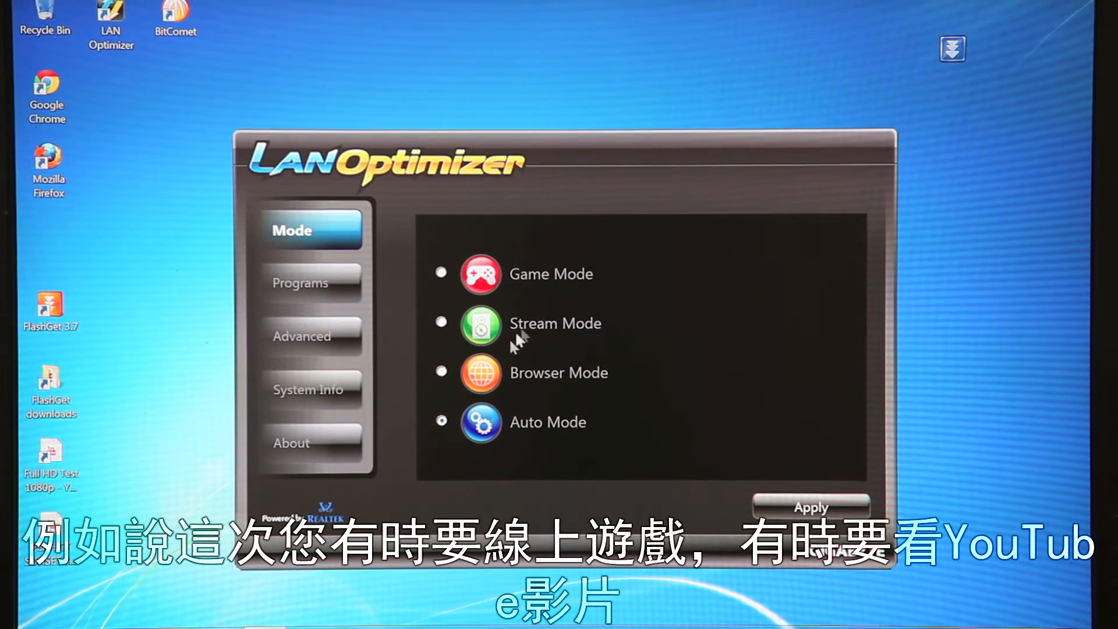
mouse_move(609, 388)
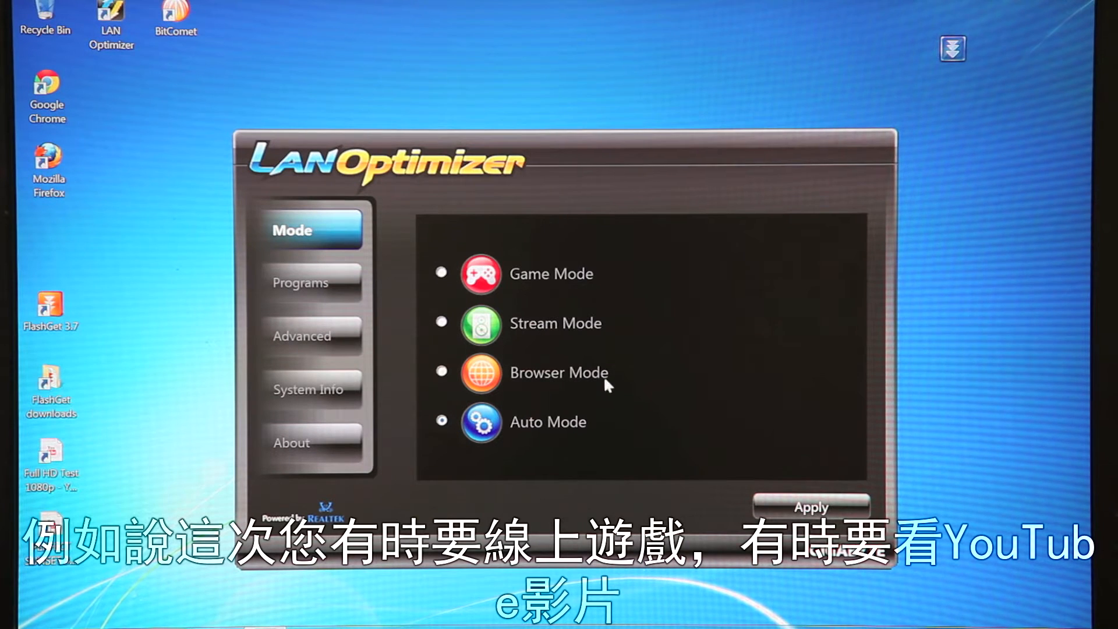
mouse_move(617, 326)
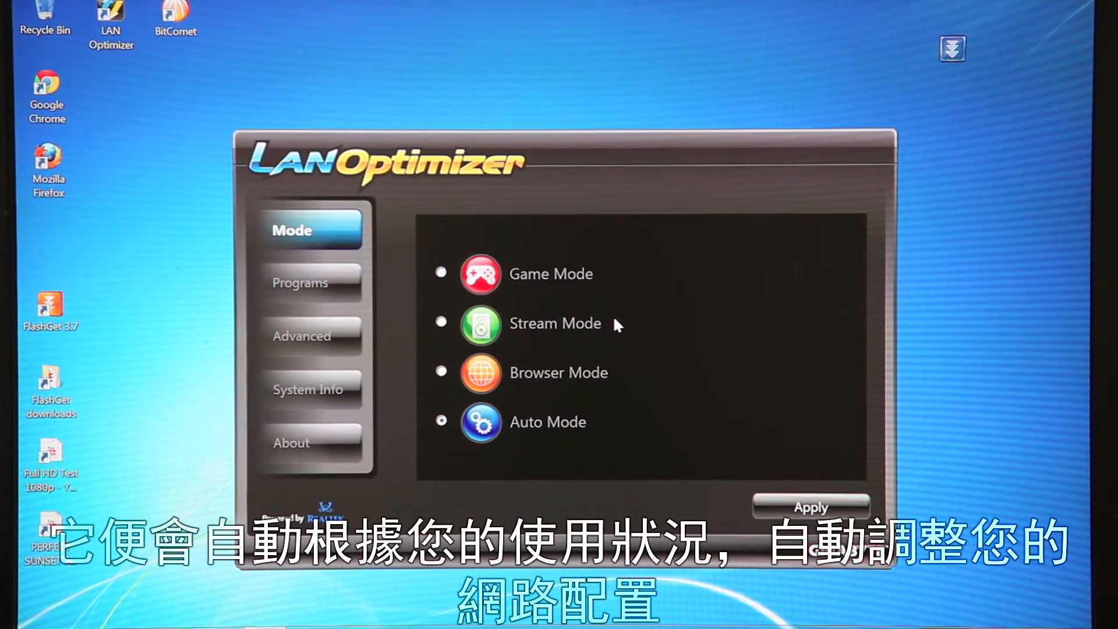
mouse_move(691, 327)
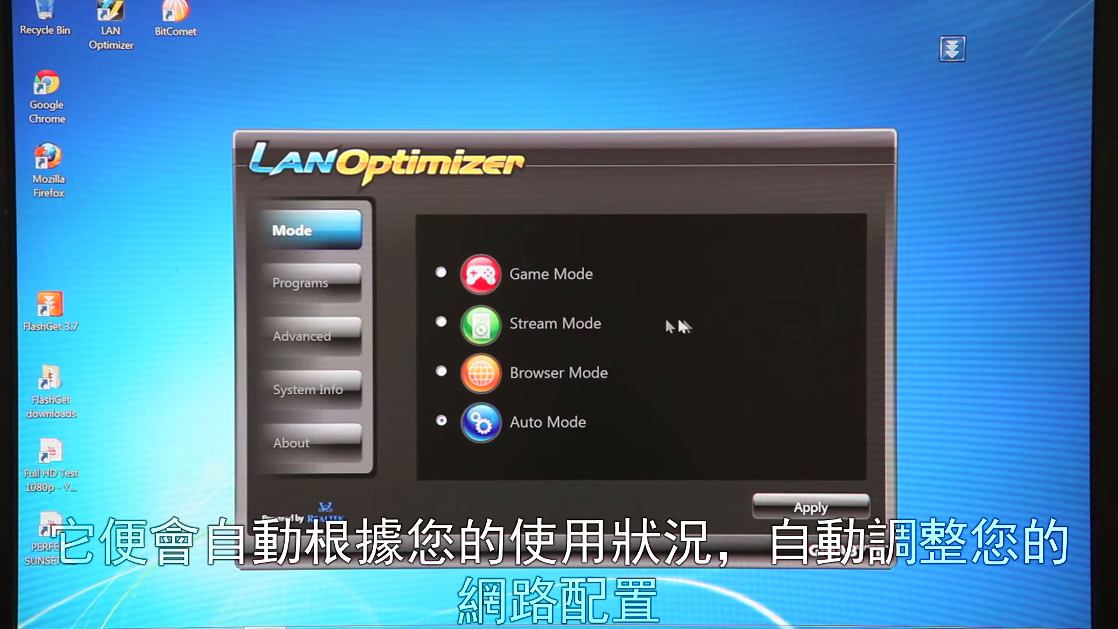
mouse_move(580, 382)
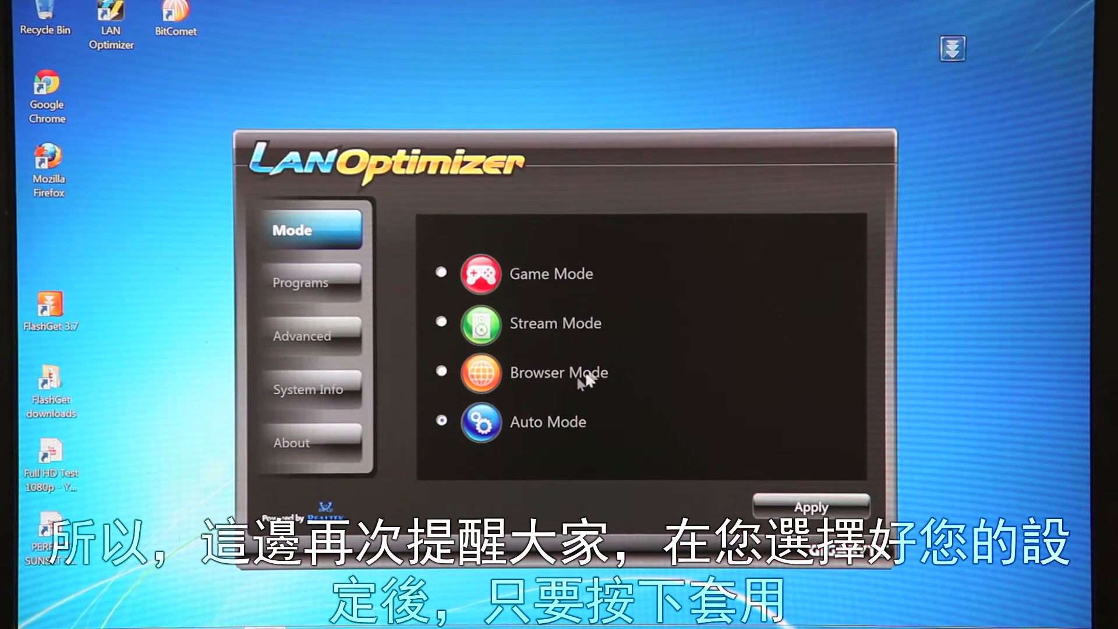
click(441, 372)
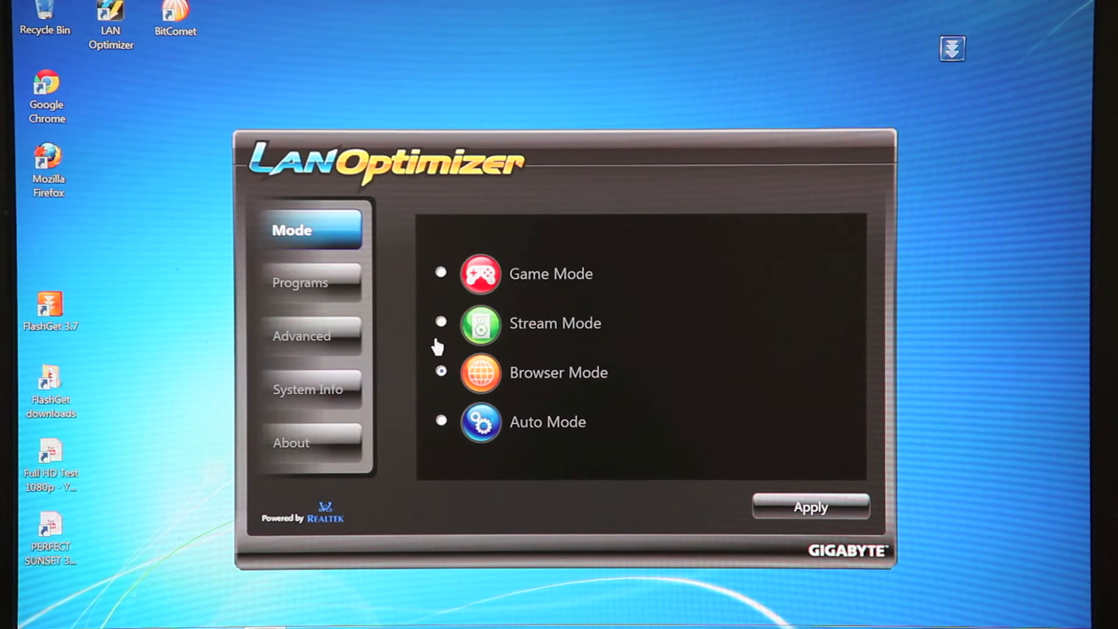
Review the Programs list and set Flashget3.exe's priority high then low, marking it blocked.
click(305, 283)
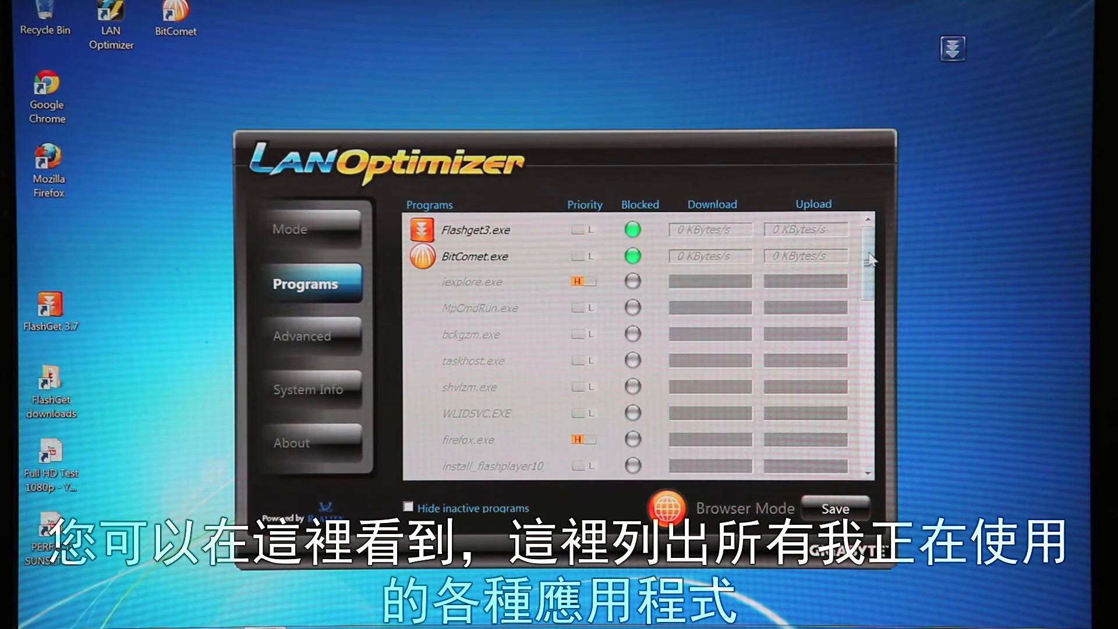
scroll(down, 3)
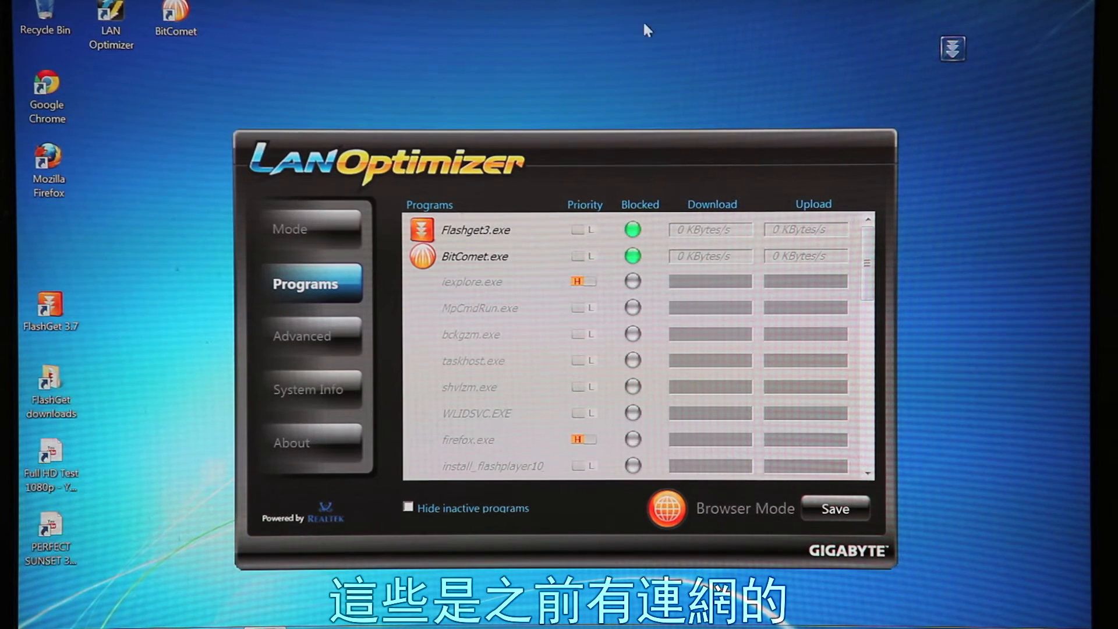
mouse_move(499, 246)
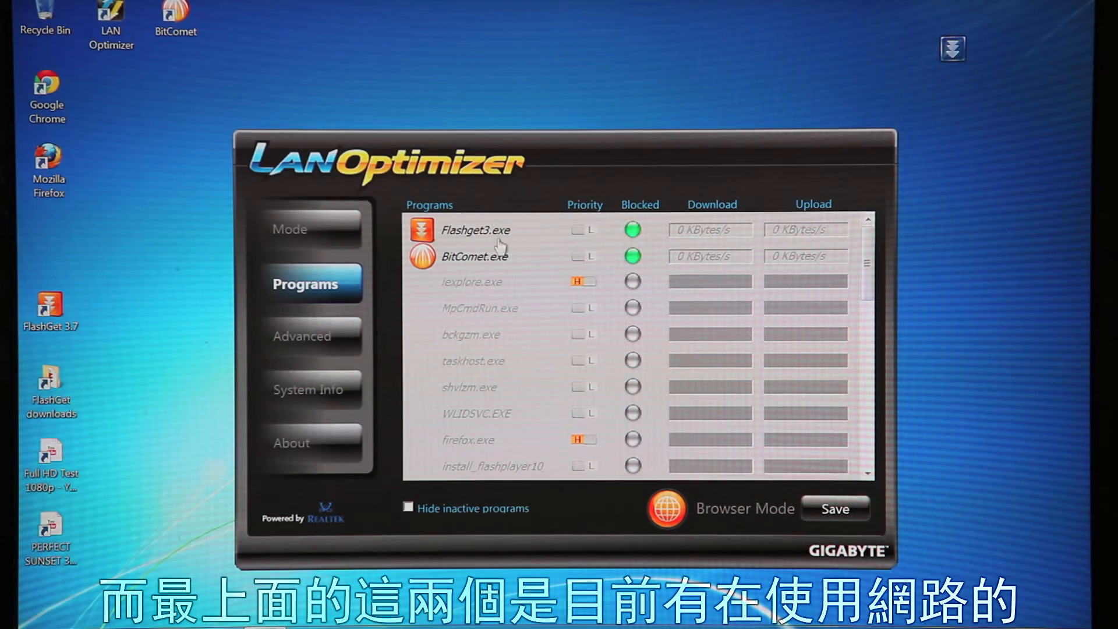
mouse_move(643, 232)
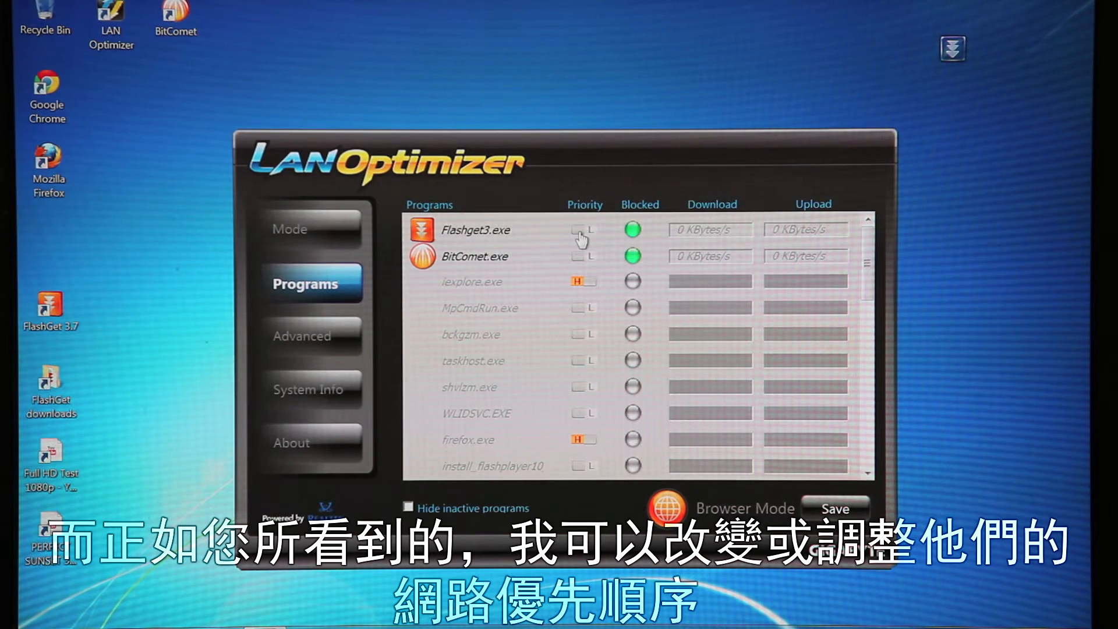
click(581, 230)
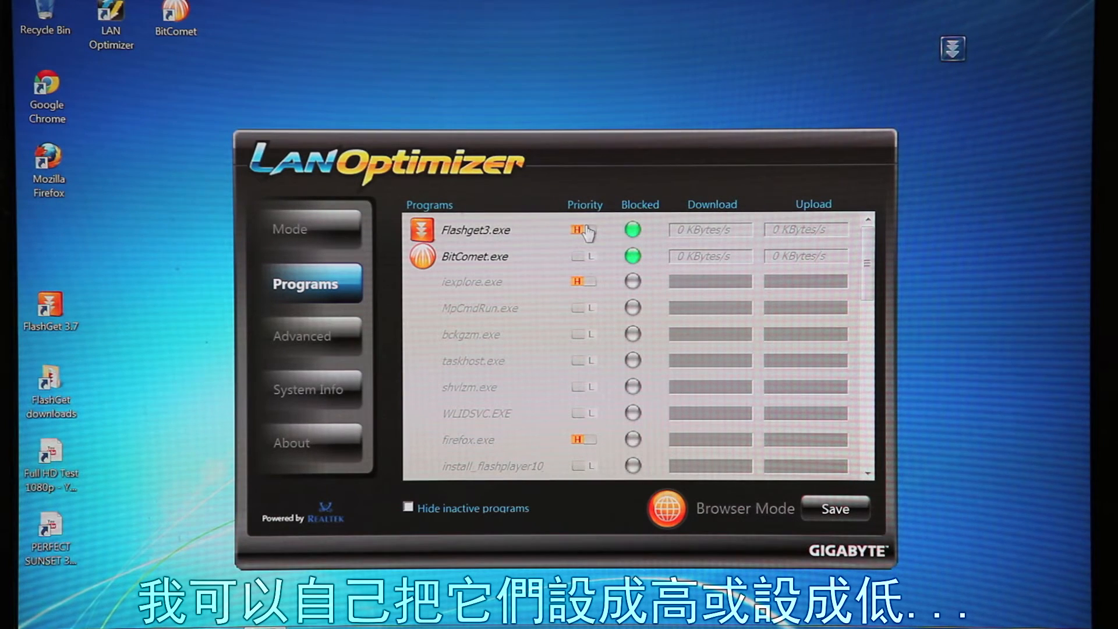
click(581, 230)
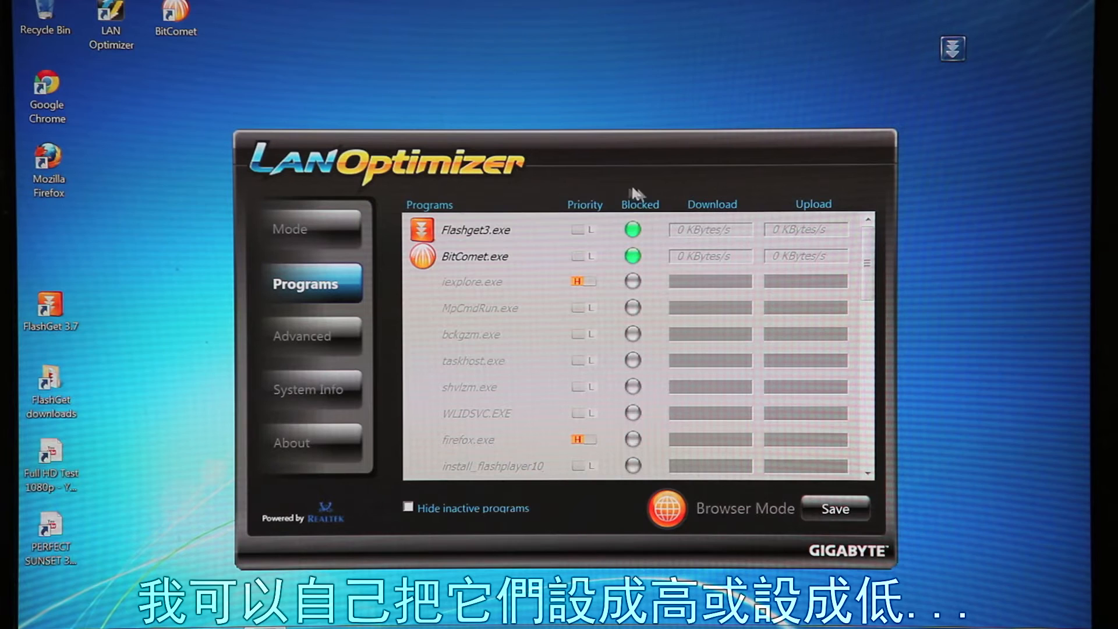
click(632, 230)
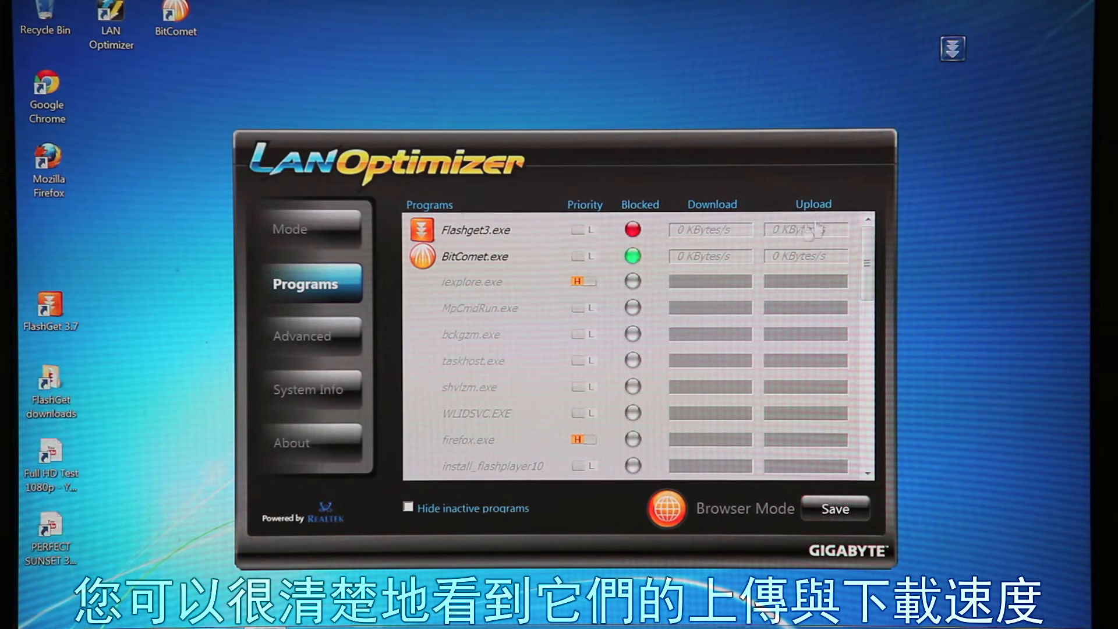
mouse_move(651, 485)
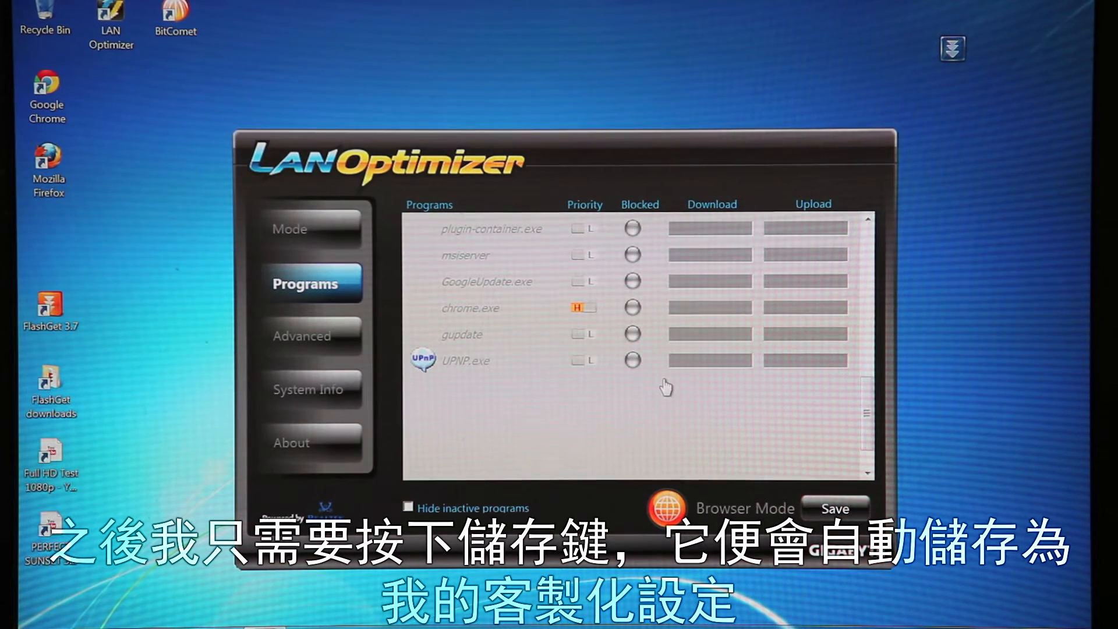
Disable auto bandwidth detection, apply No TCP Delay, dismiss the reboot notice, then reset defaults.
click(306, 336)
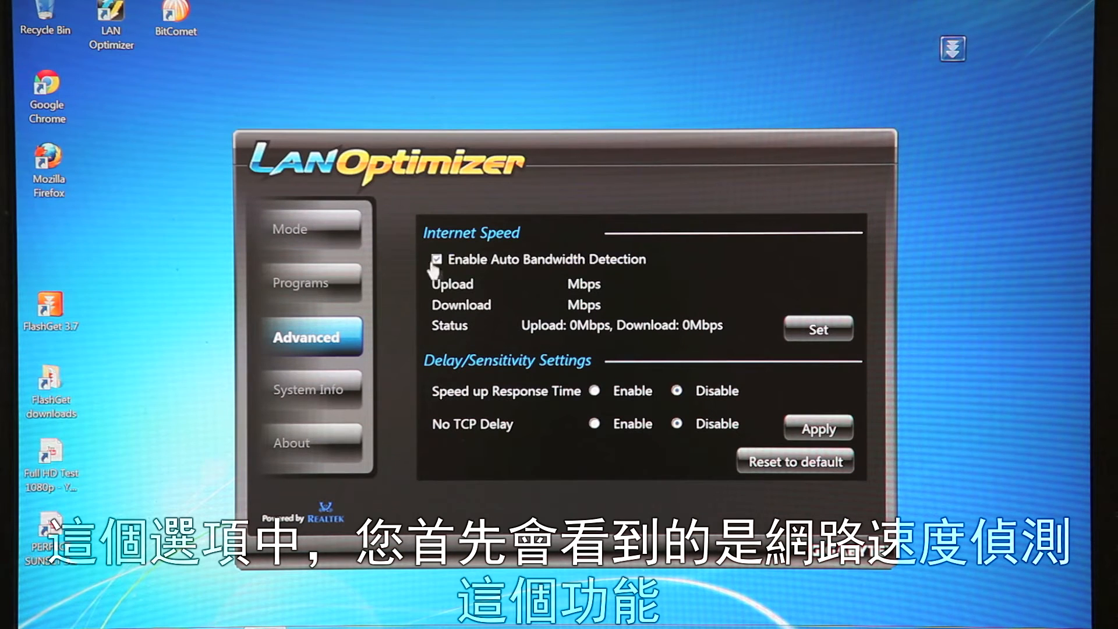
mouse_move(626, 273)
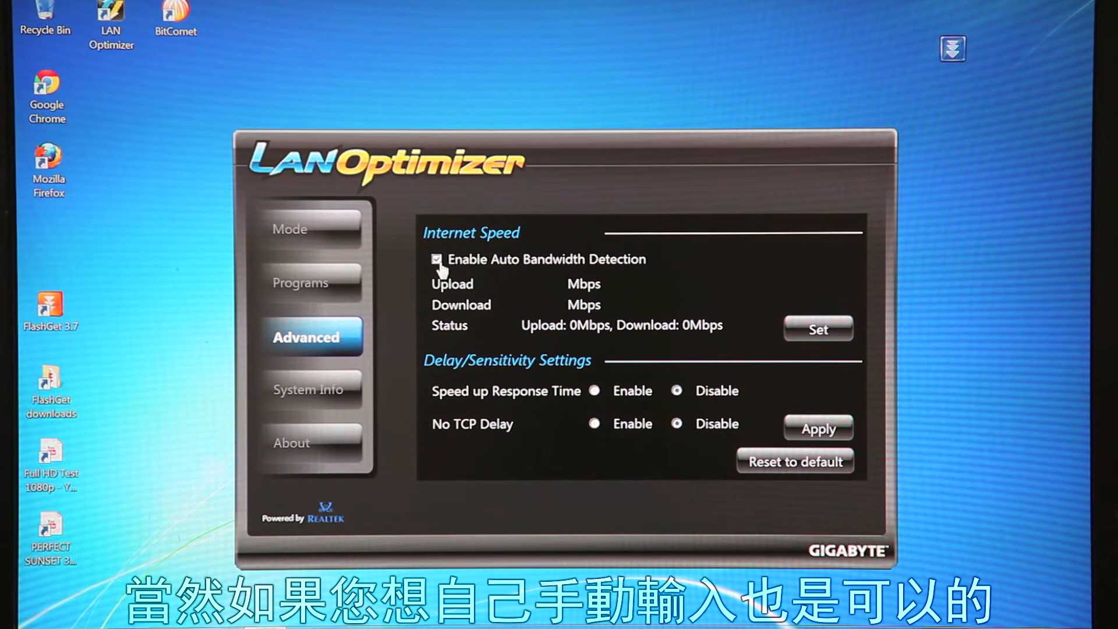
click(436, 259)
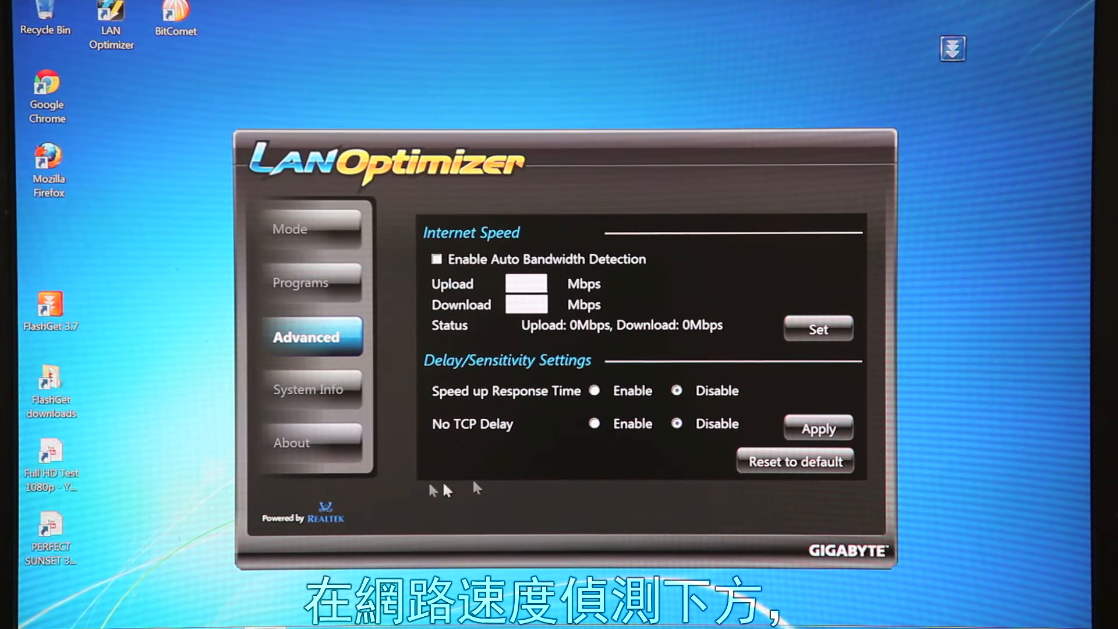
mouse_move(538, 438)
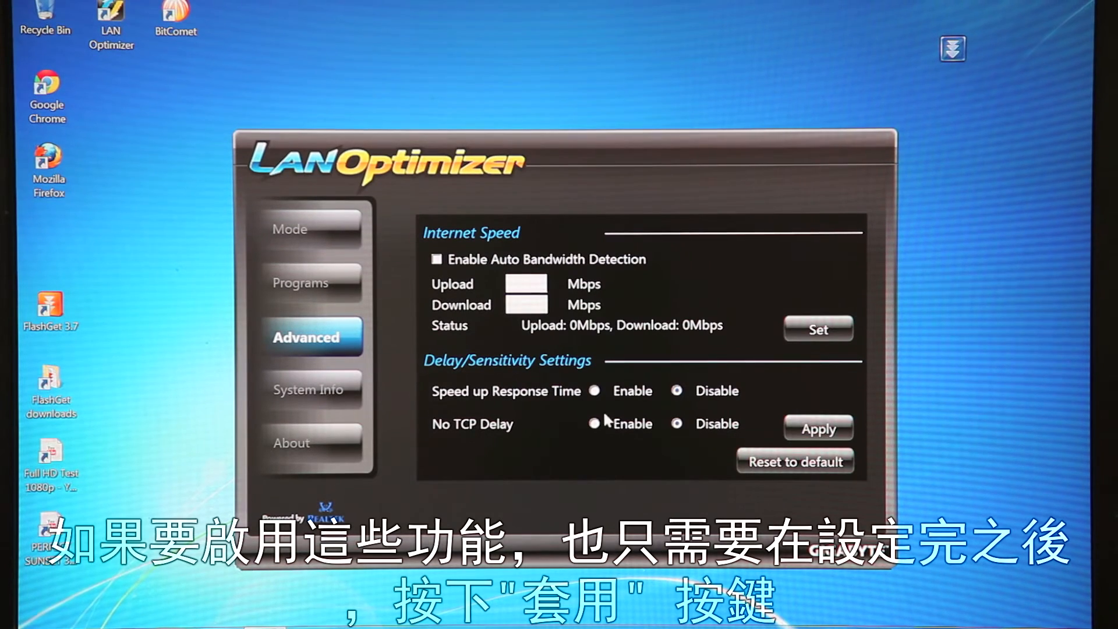
click(818, 428)
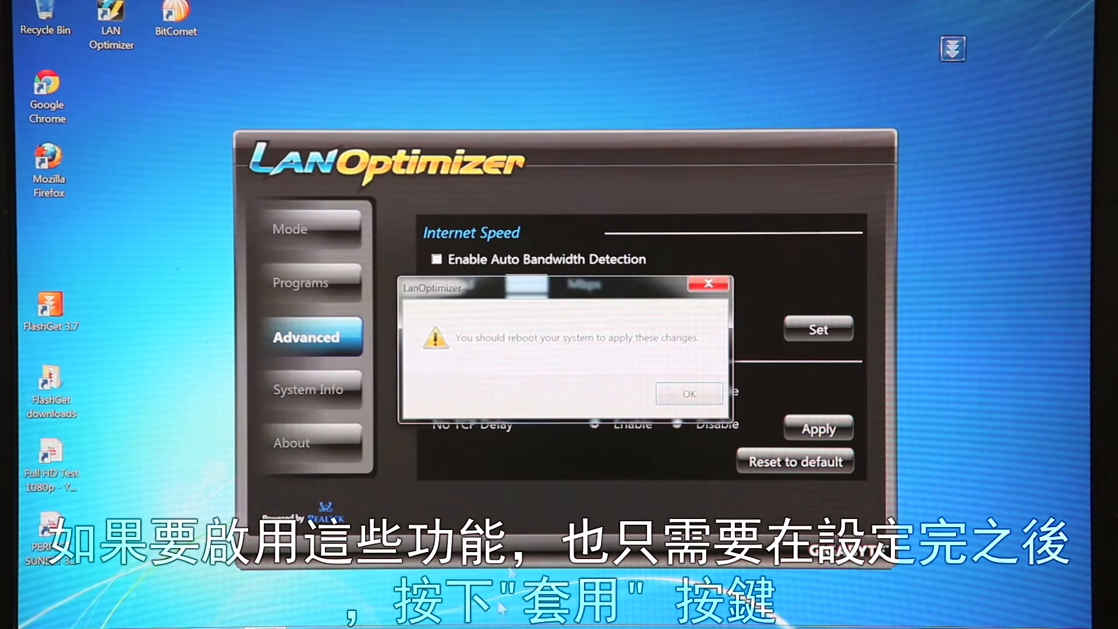
click(690, 393)
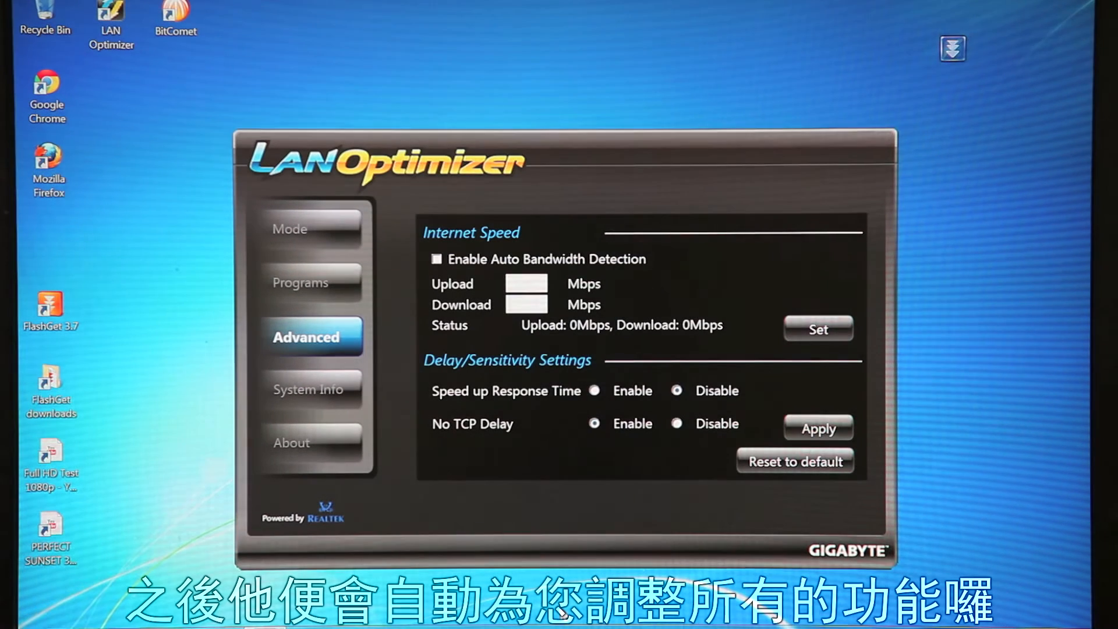
mouse_move(789, 466)
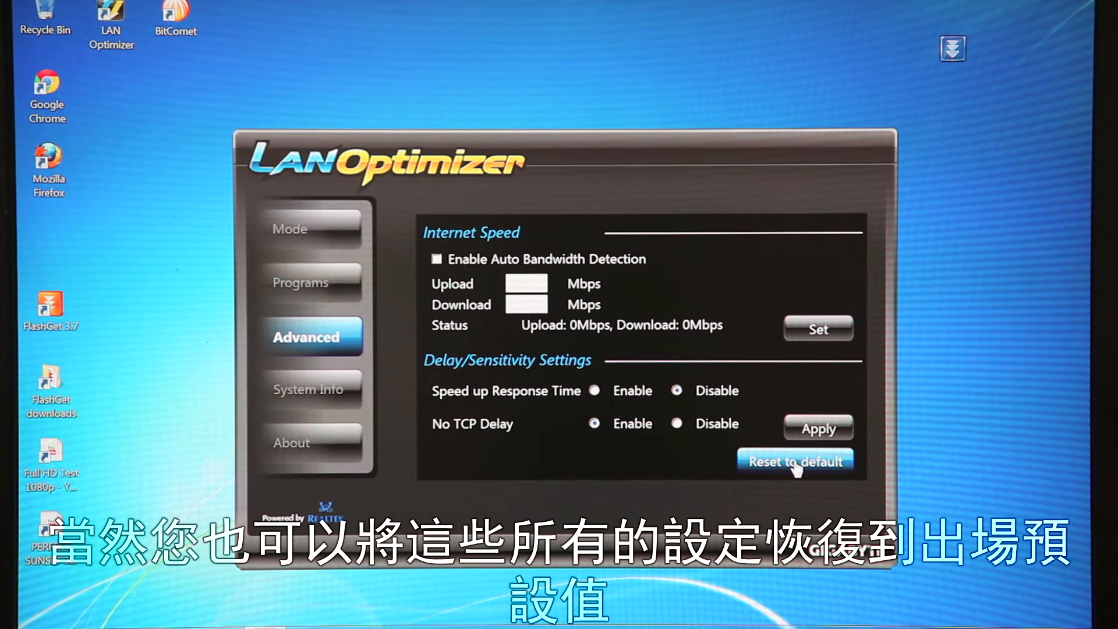
click(313, 390)
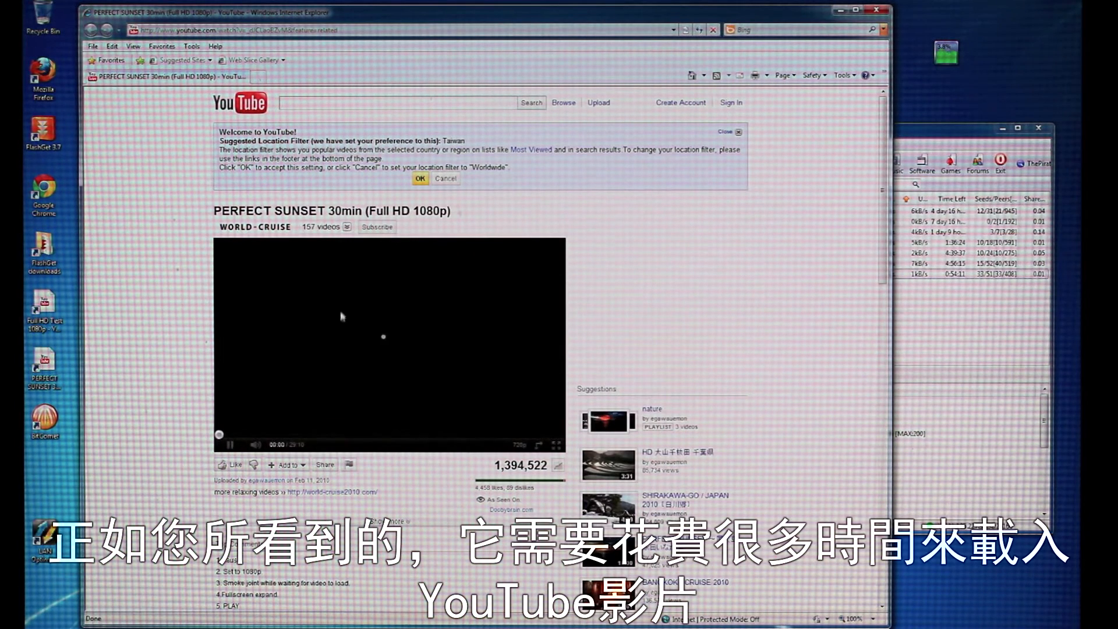
mouse_move(423, 445)
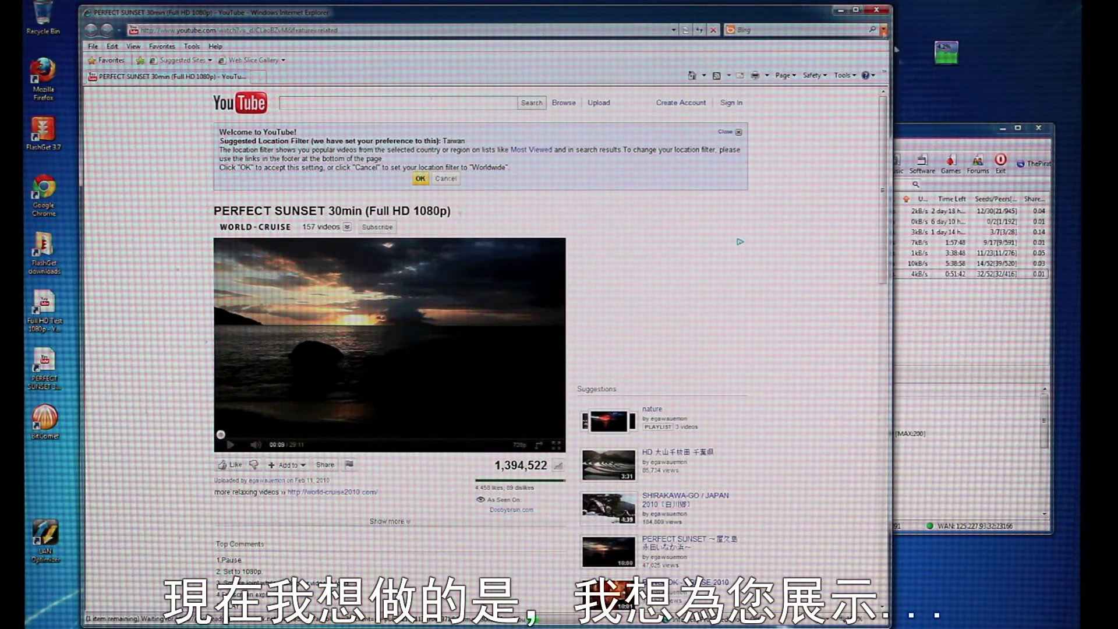
Delete Internet Explorer's browsing history and cached files through Tools > Delete Browsing History.
click(190, 46)
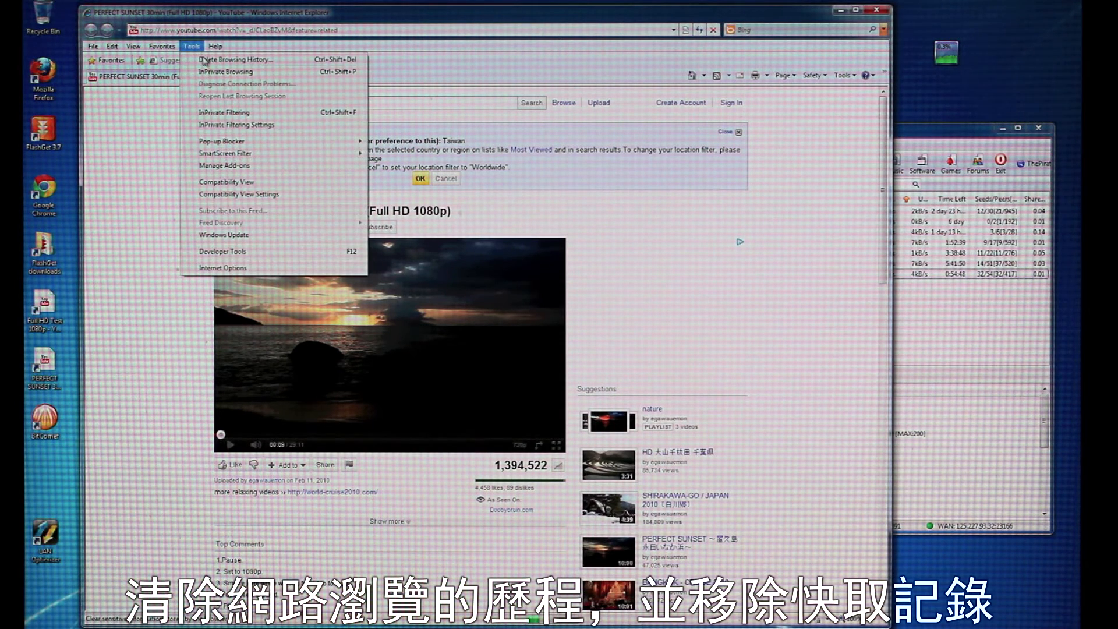
click(233, 59)
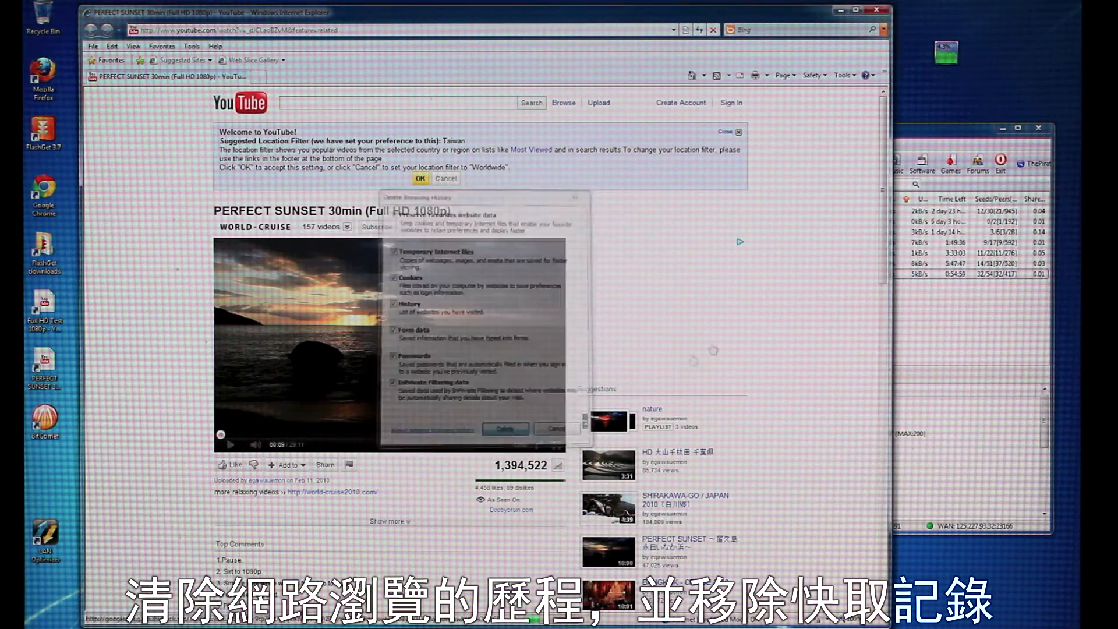
click(505, 428)
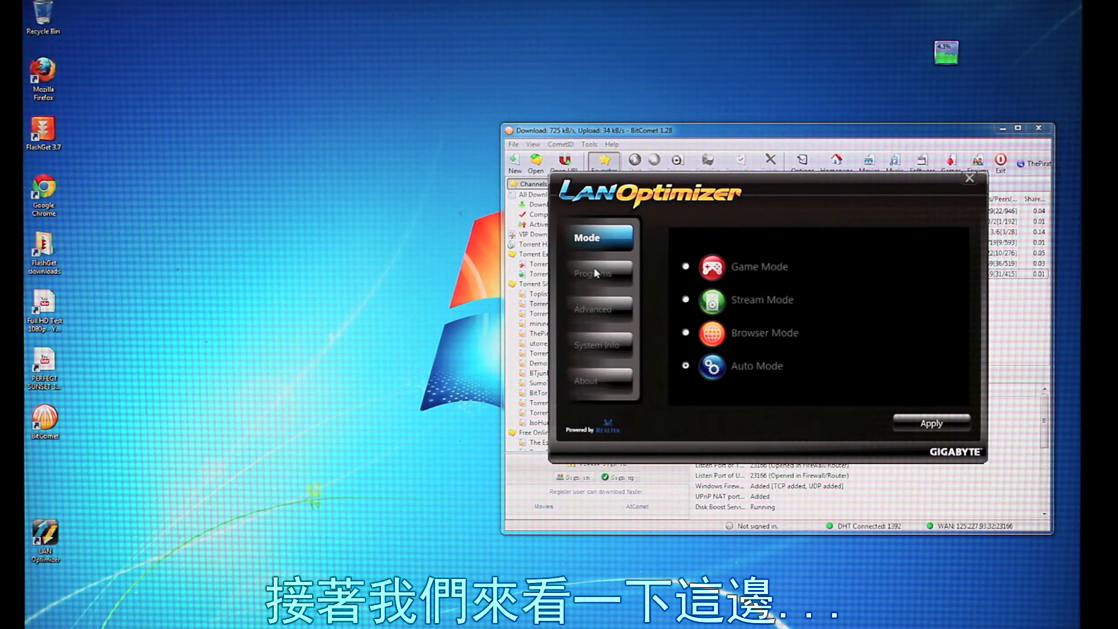
Switch LAN Optimizer to the per-program upload and download speed list.
click(595, 273)
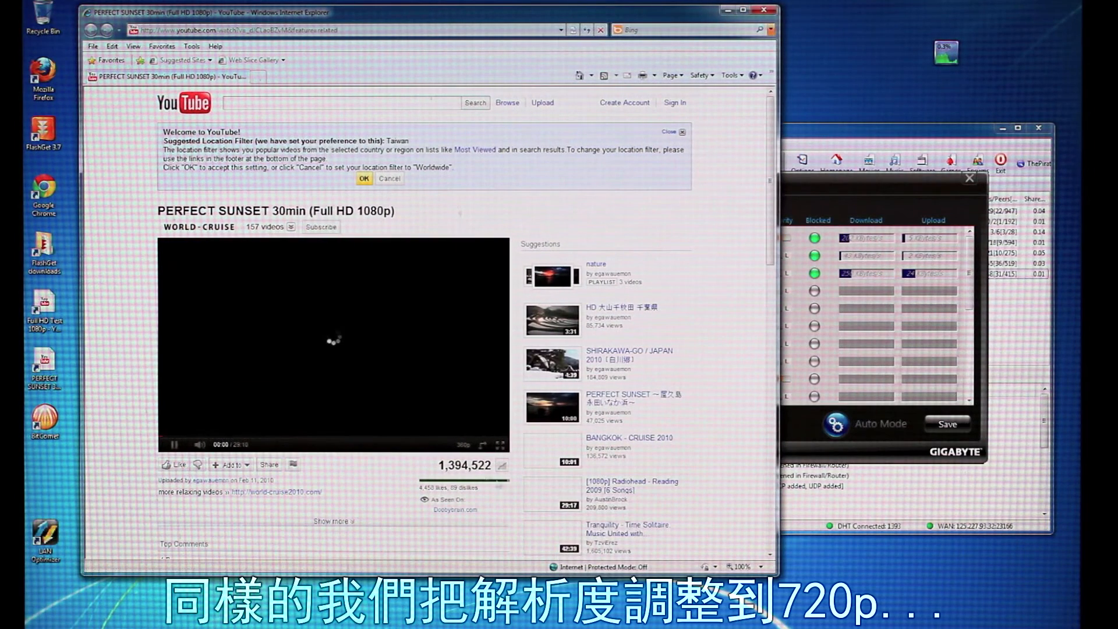
Pick 720p from the YouTube player's quality settings.
click(453, 397)
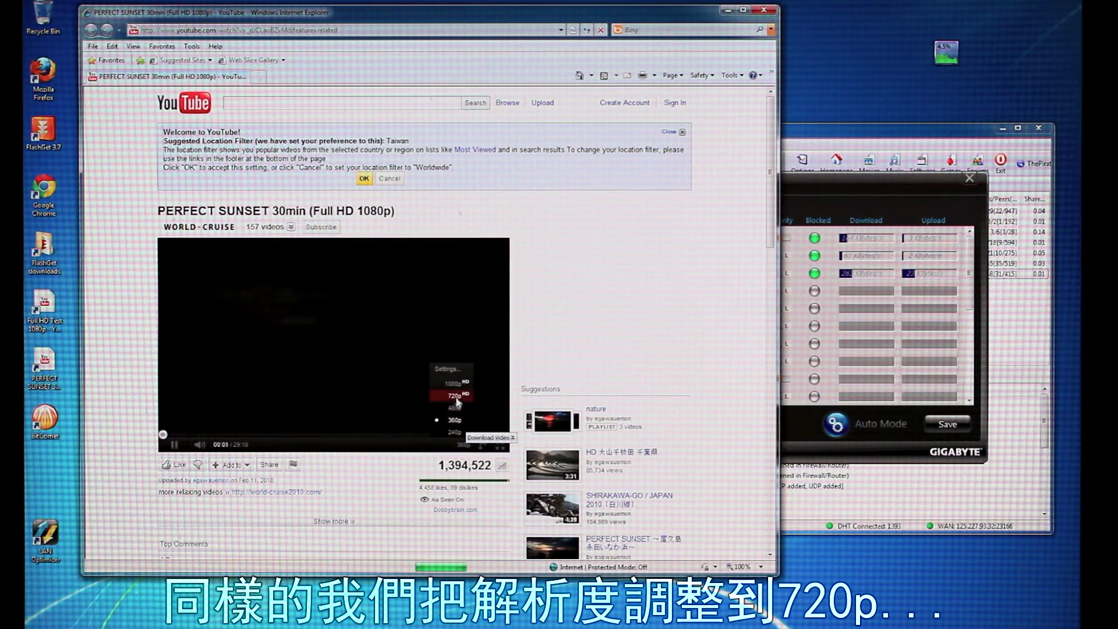
click(450, 394)
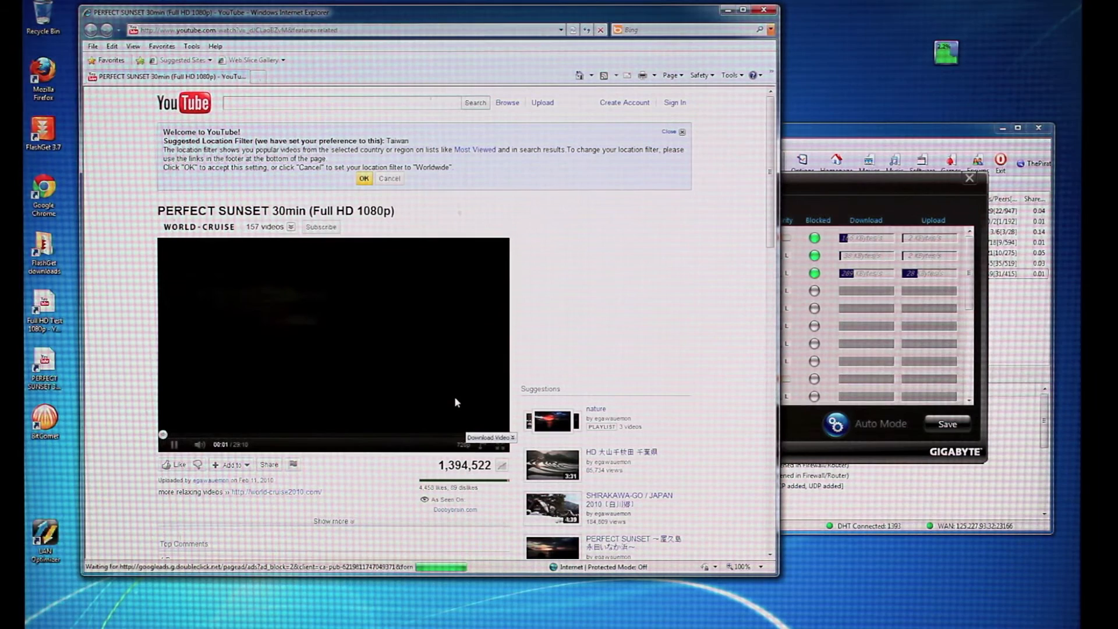